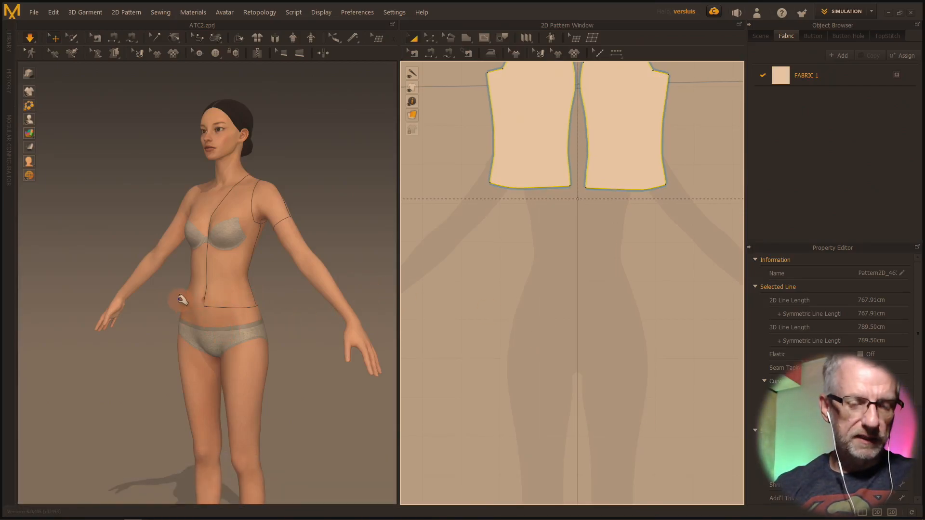
pyautogui.moveTo(248, 294)
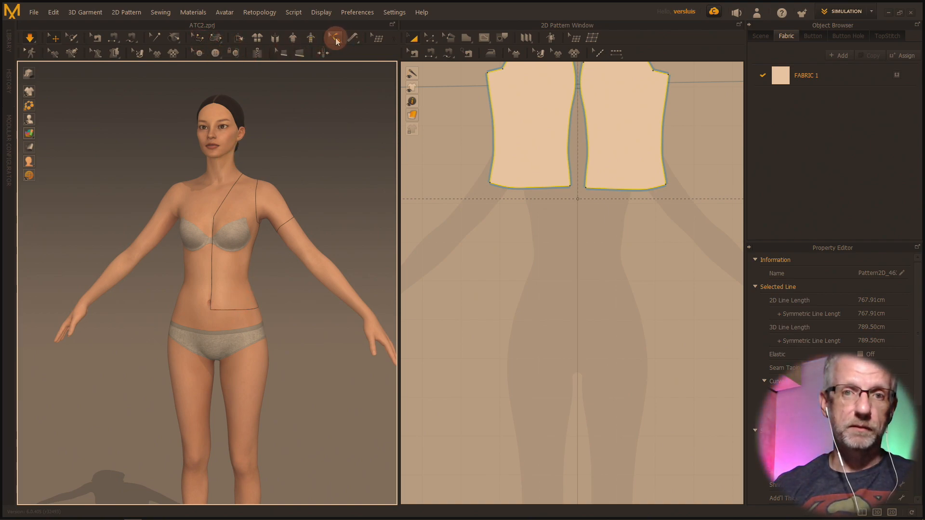
# Step: Start a new rectangle pattern below the bodice pieces, sized 30 cm by 50 cm
pyautogui.click(352, 37)
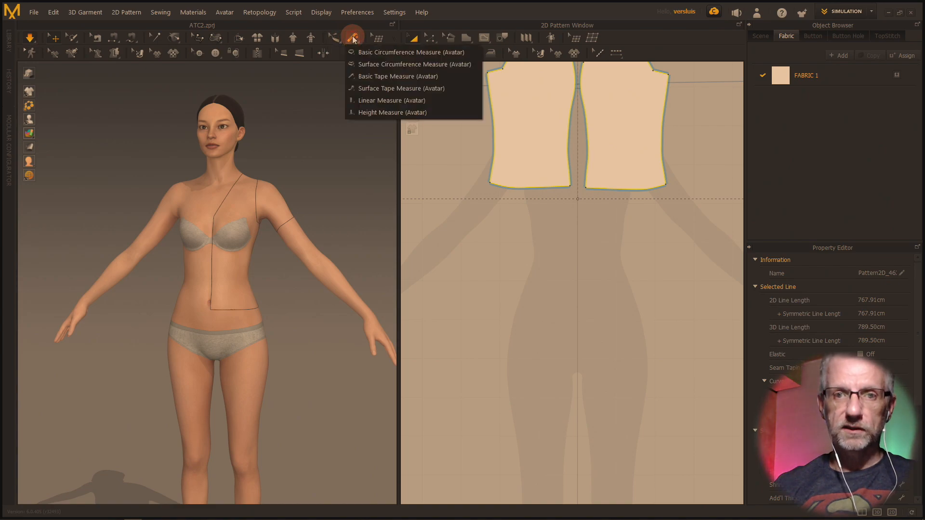
pyautogui.click(411, 52)
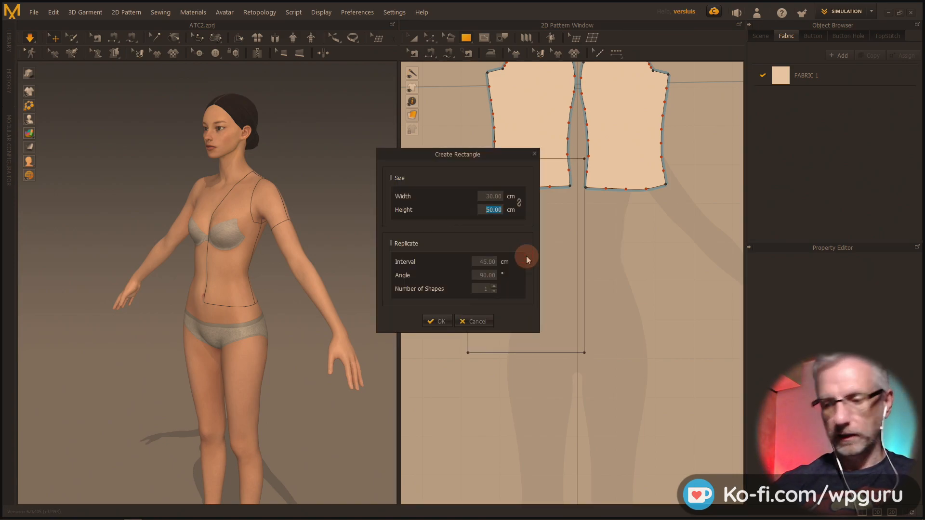
# Step: Confirm the rectangle size to create the waistband strip, then add the large skirt panel below it
pyautogui.click(437, 321)
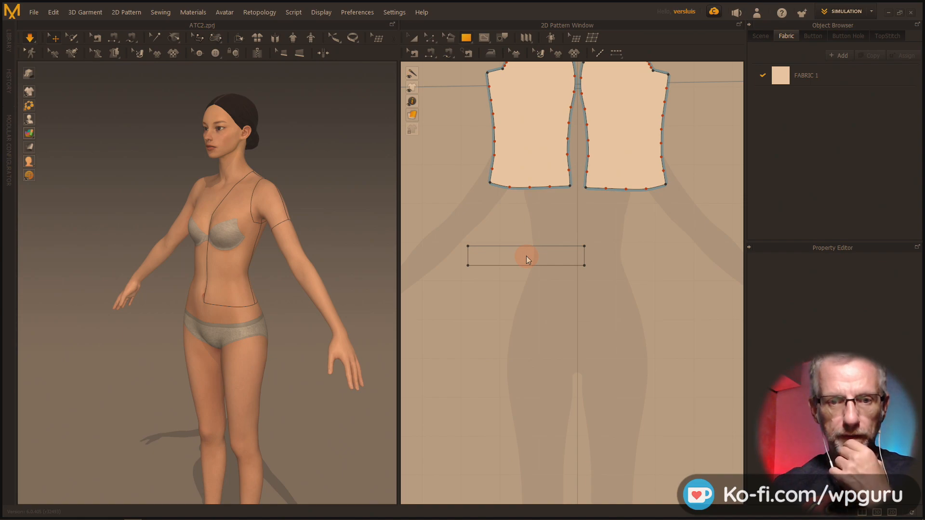
pyautogui.click(526, 255)
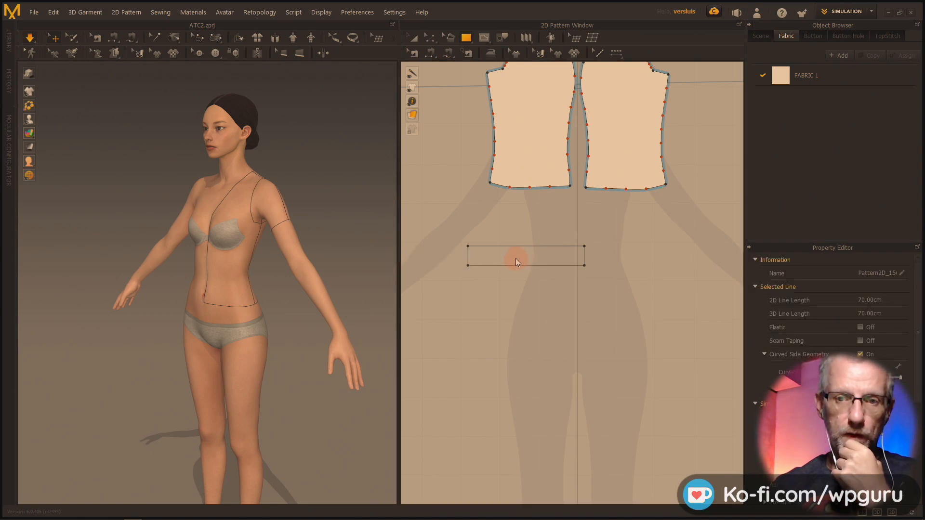
pyautogui.click(516, 256)
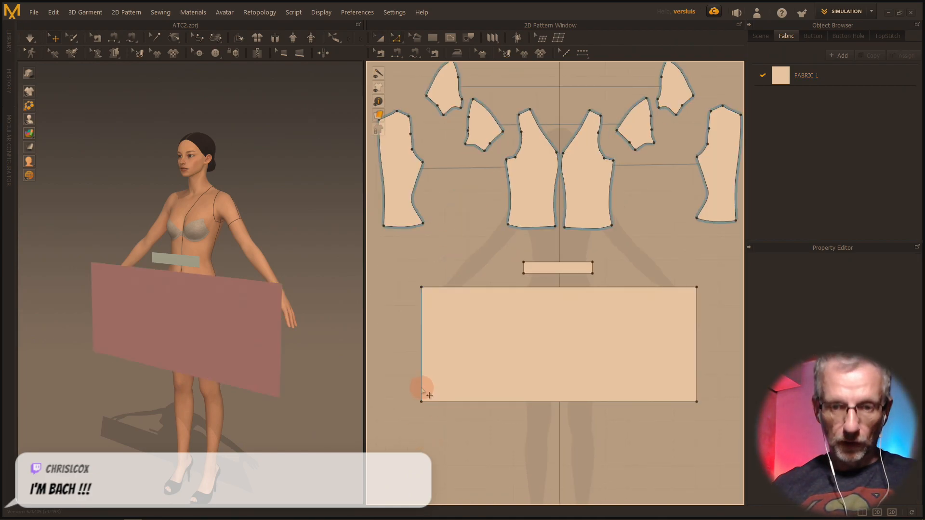
# Step: Choose Offset as Internal Line for the skirt panel's 50 cm left edge
pyautogui.rightClick(422, 389)
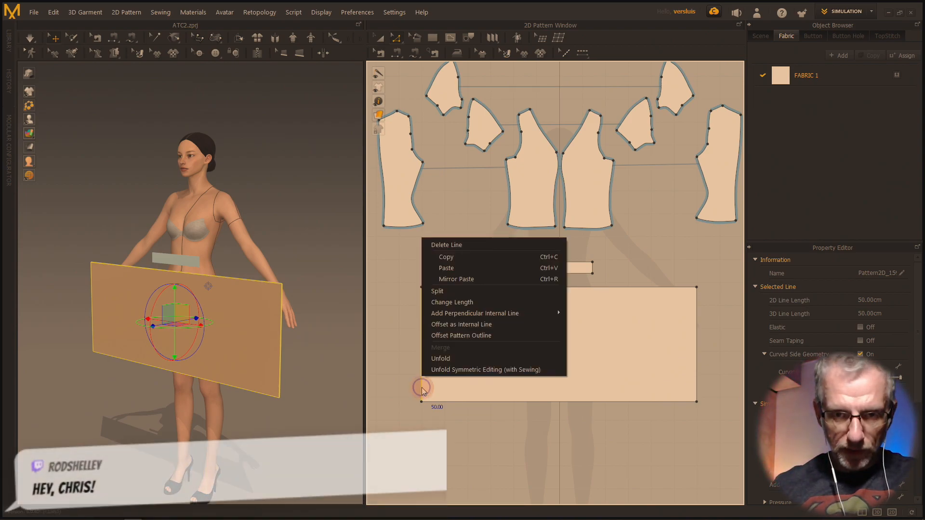
pyautogui.moveTo(484, 331)
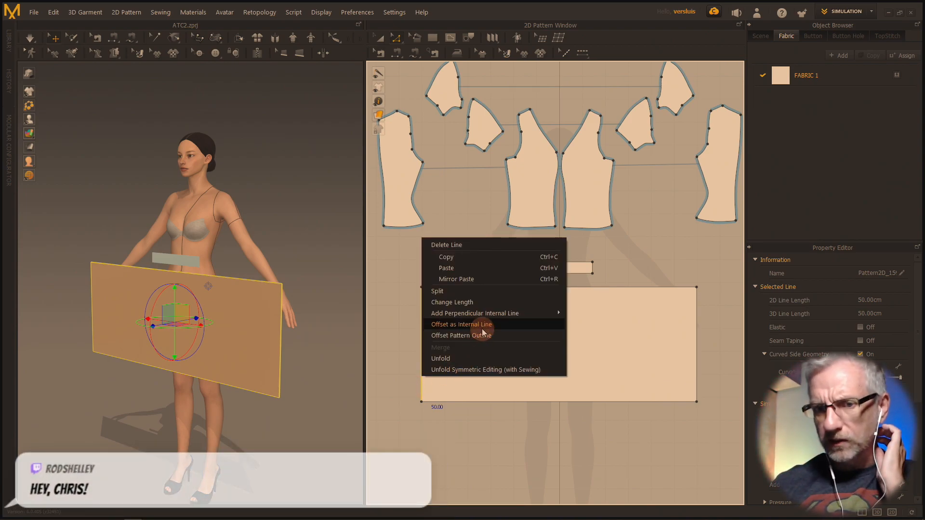
pyautogui.click(462, 324)
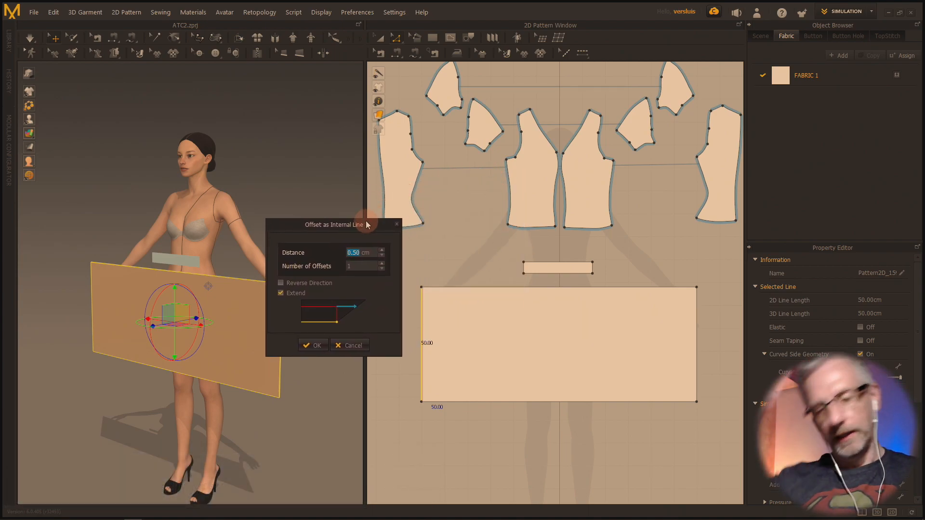
pyautogui.moveTo(425, 370)
pyautogui.write('3')
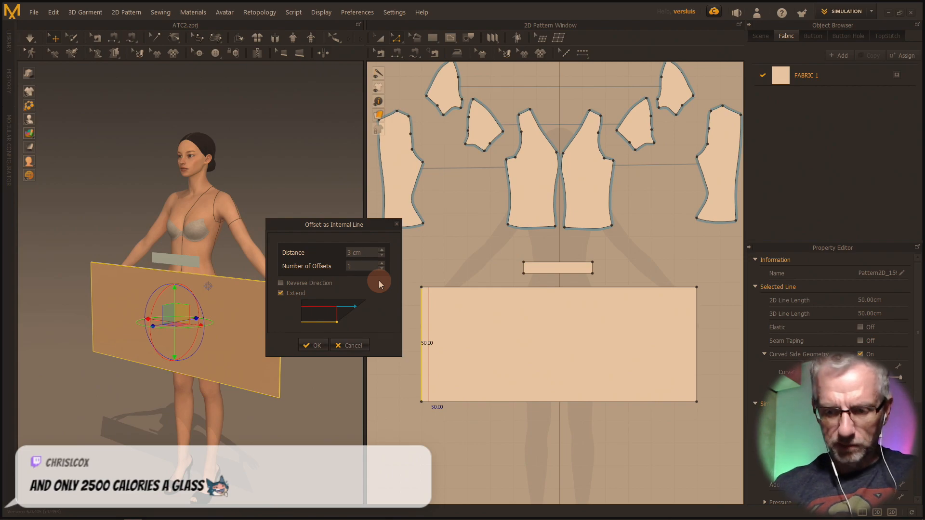
# Step: Set offset spacing to 4 cm and raise the number of offsets to 29
pyautogui.click(380, 250)
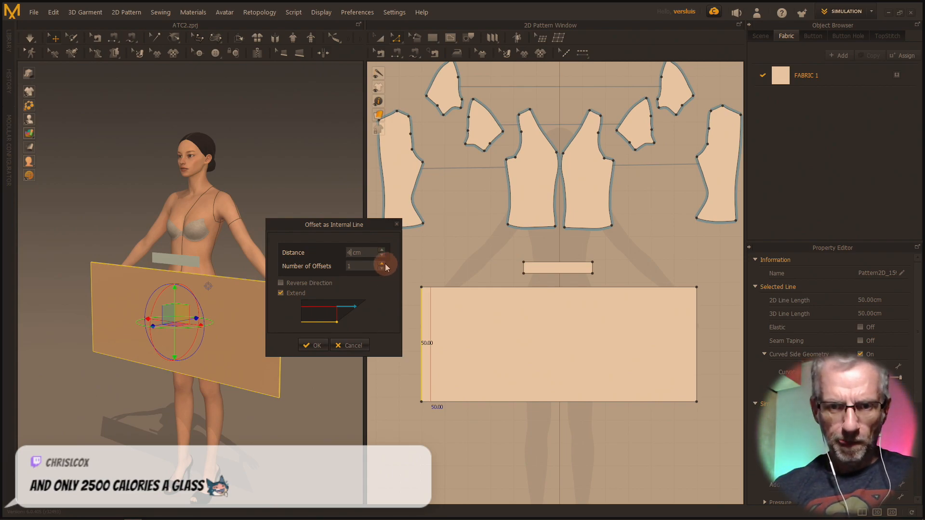
pyautogui.click(382, 264)
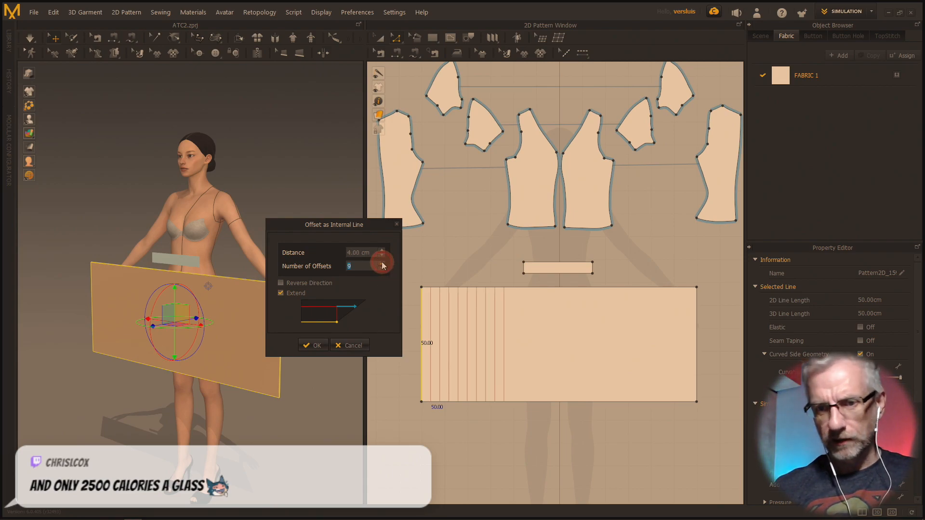
pyautogui.click(381, 263)
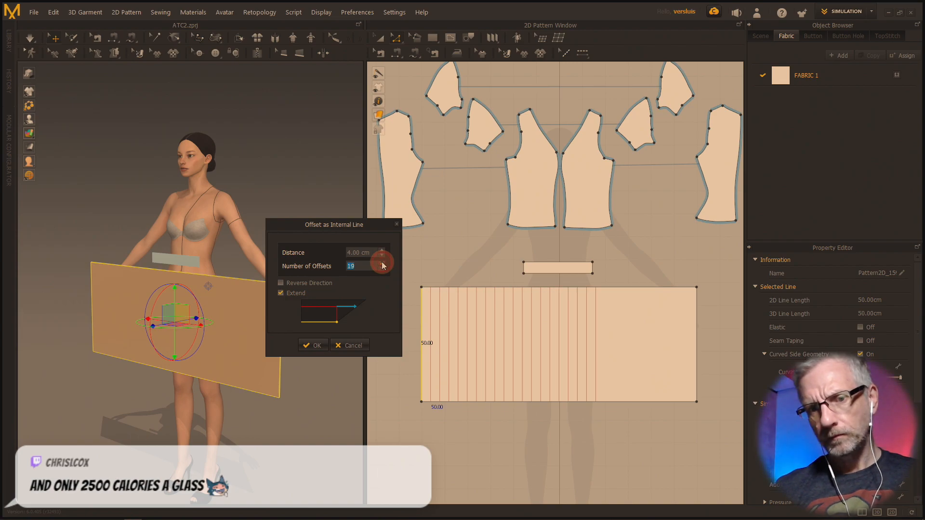
pyautogui.click(381, 263)
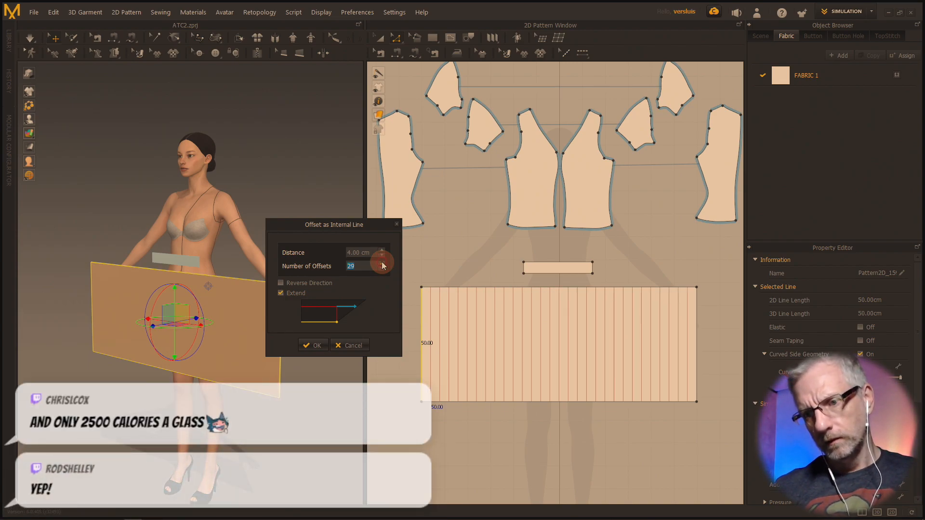
pyautogui.moveTo(359, 284)
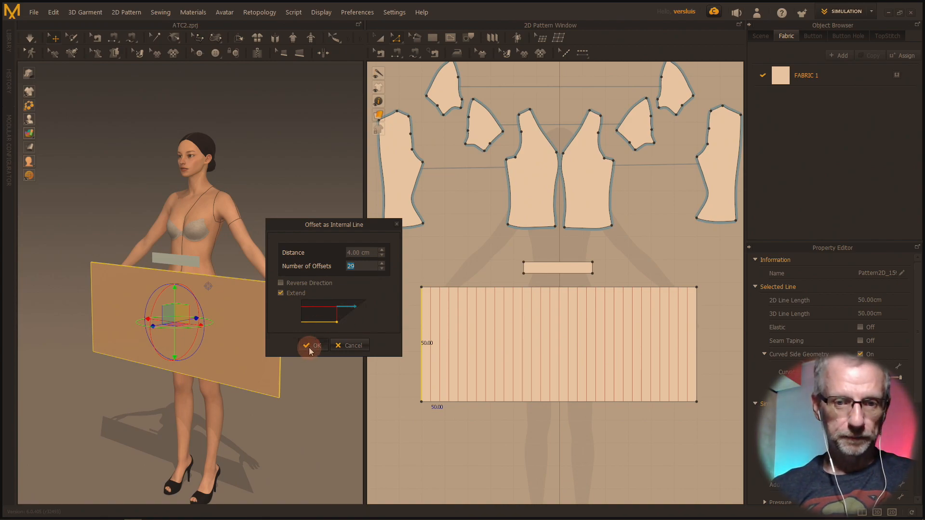
# Step: Add the 29 internal lines, then select them all and browse their context menu
pyautogui.click(311, 345)
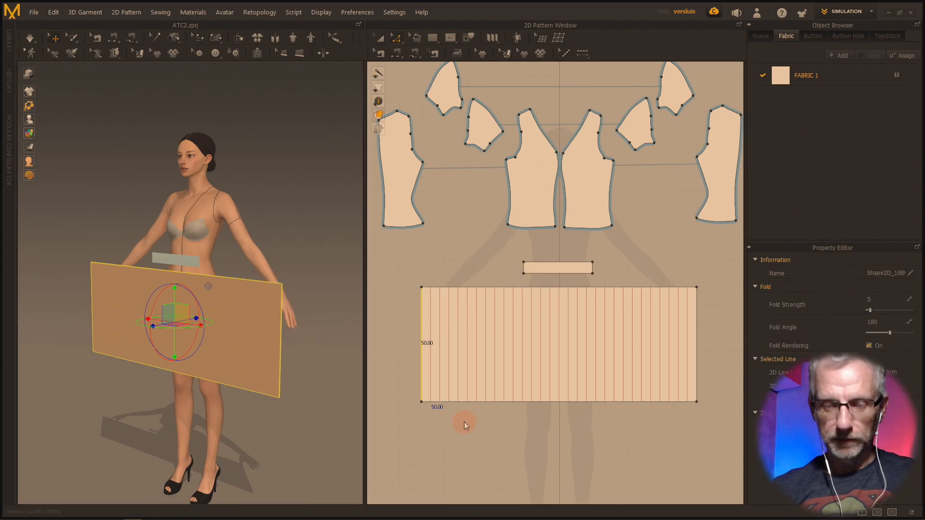
pyautogui.click(463, 425)
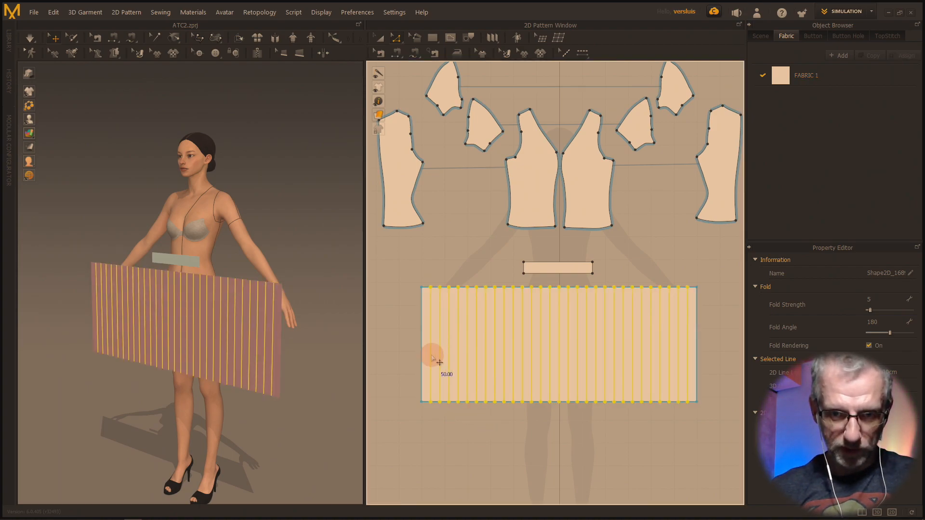
pyautogui.rightClick(436, 358)
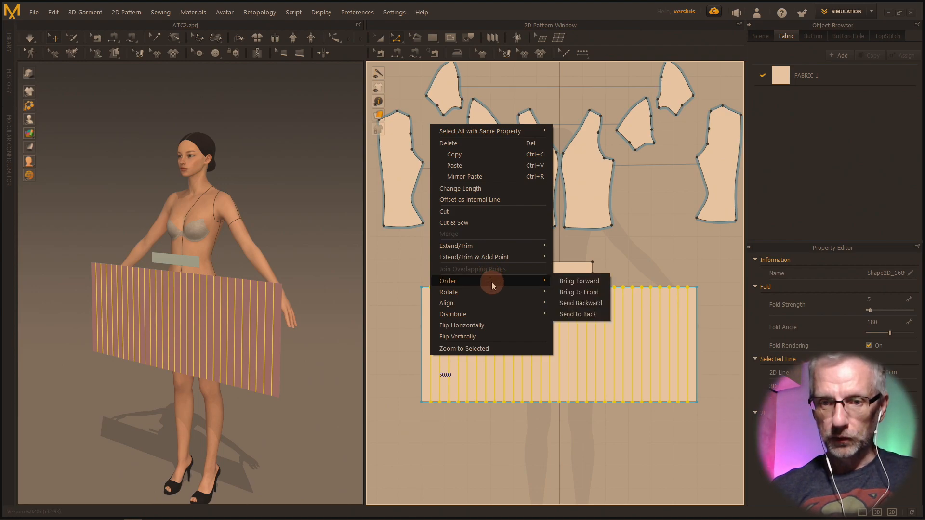
pyautogui.moveTo(474, 257)
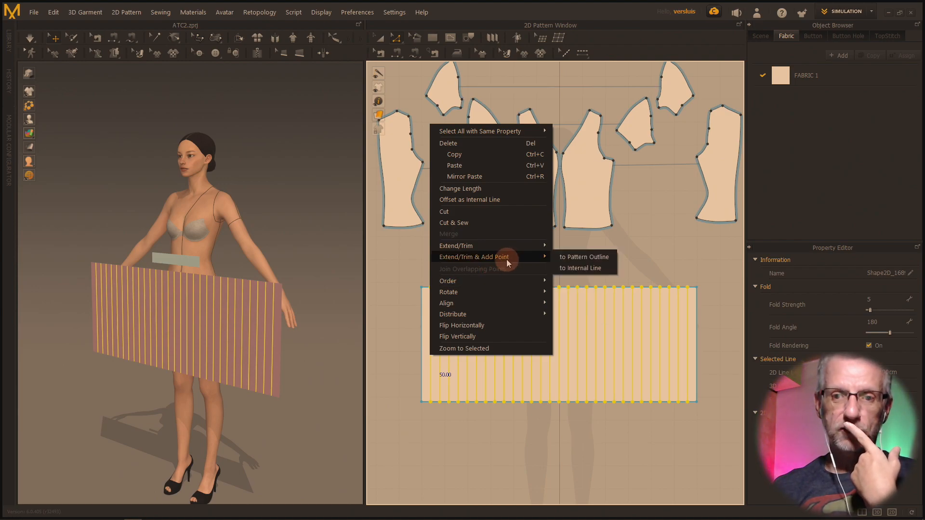
pyautogui.click(583, 256)
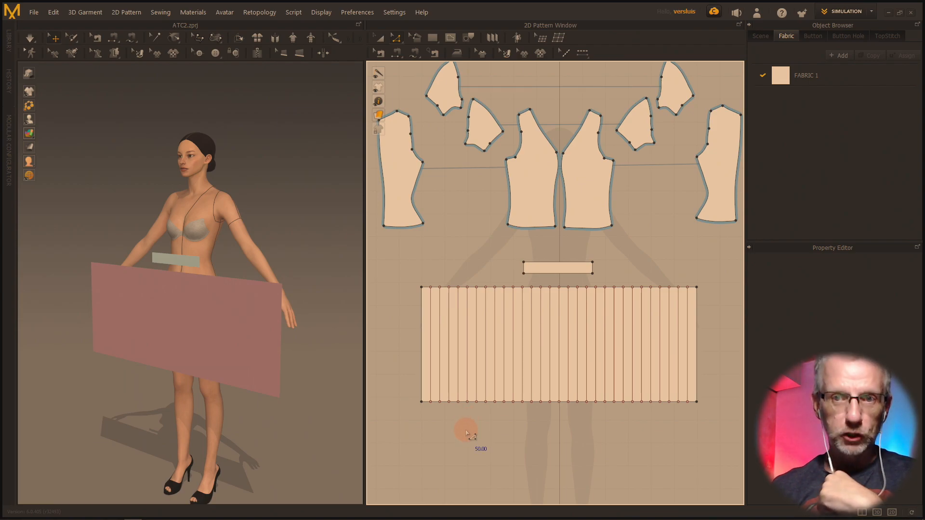
# Step: Use the Pleats Fold tool to mark a knife pleat fold across the panel
pyautogui.click(494, 38)
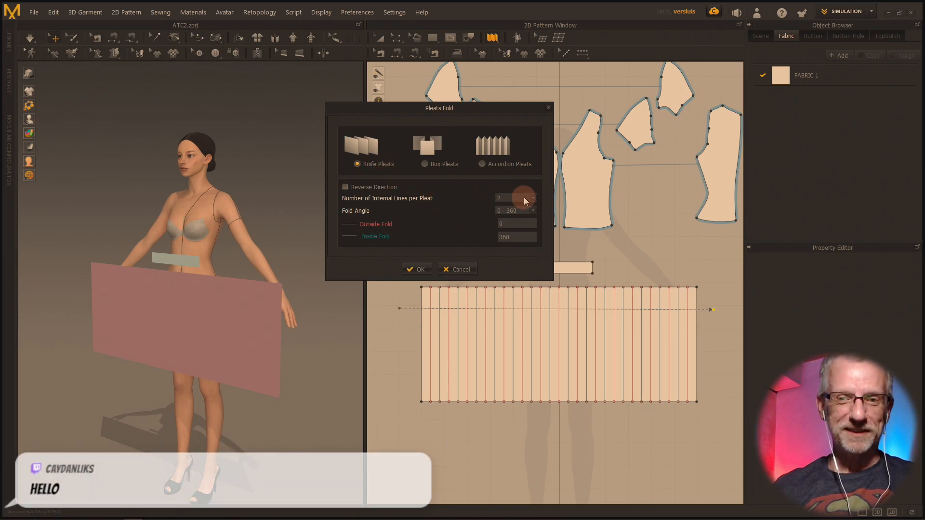
# Step: Apply knife pleats with three internal lines per pleat
pyautogui.click(531, 195)
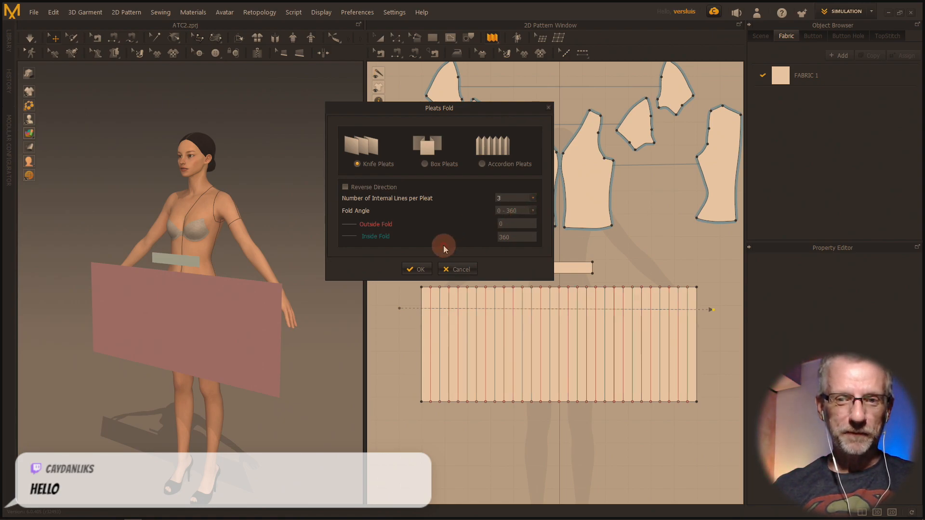
pyautogui.moveTo(394, 204)
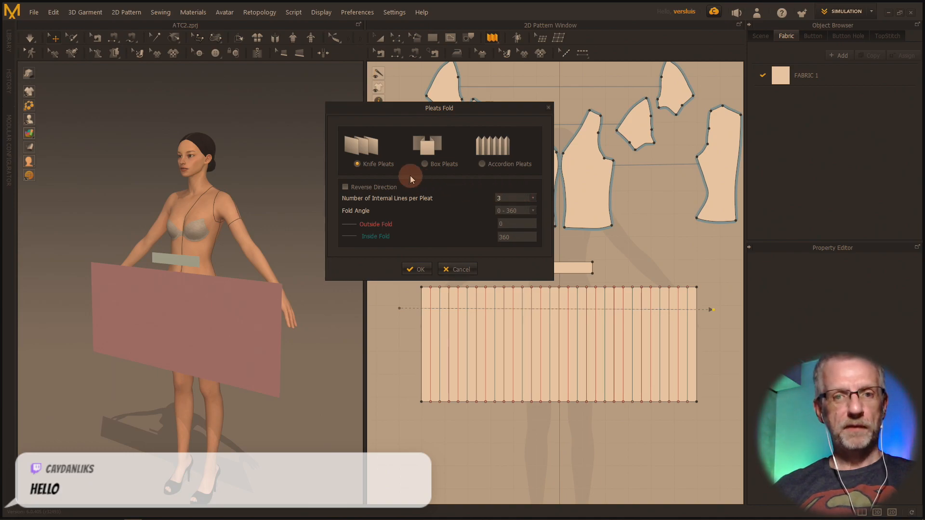
pyautogui.moveTo(358, 156)
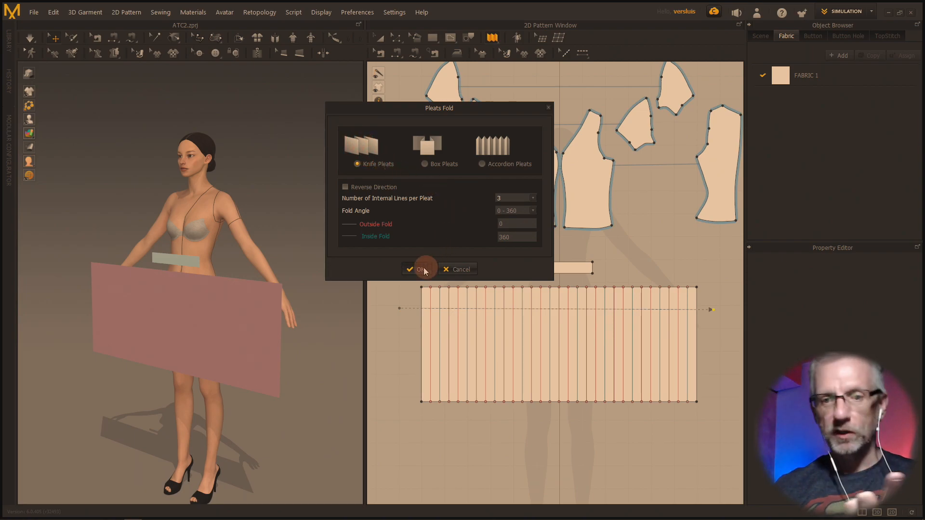
pyautogui.click(420, 269)
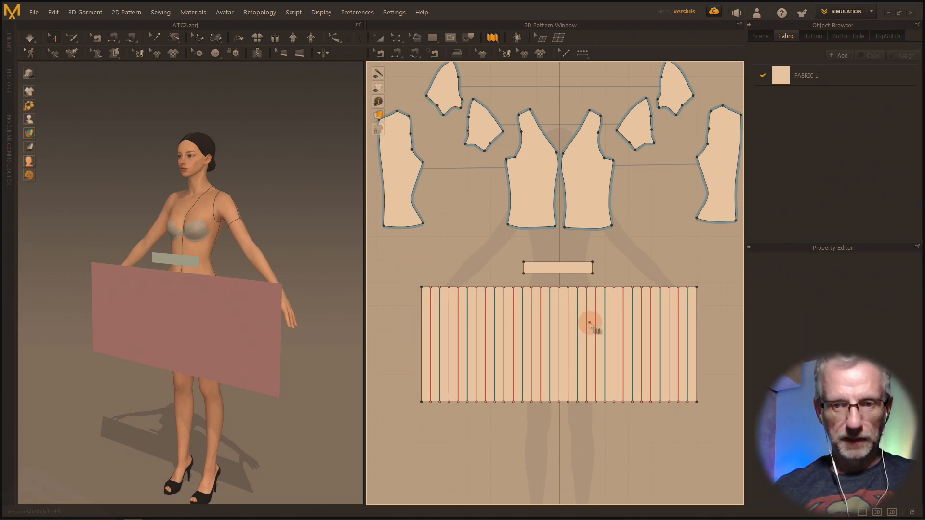
# Step: Switch to Pleats Sewing to sew the waistband to the panel's top edge
pyautogui.click(494, 37)
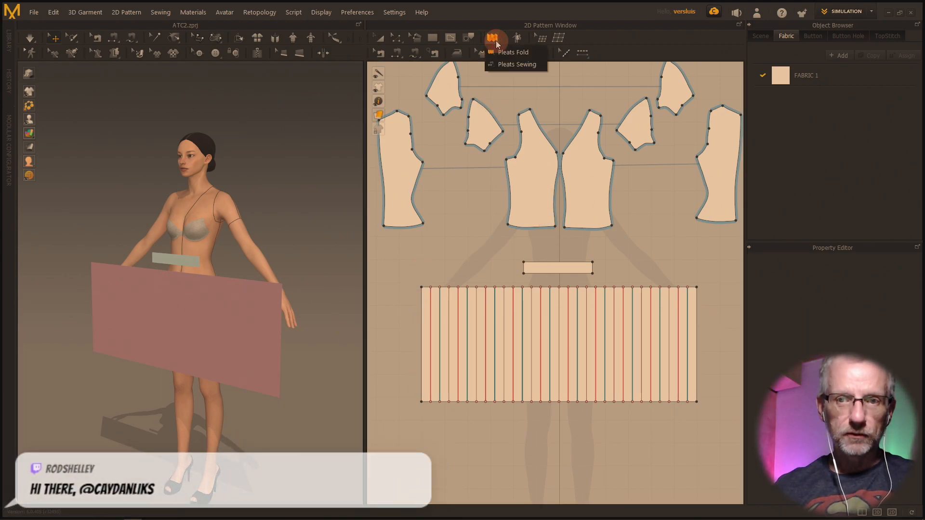
pyautogui.click(515, 64)
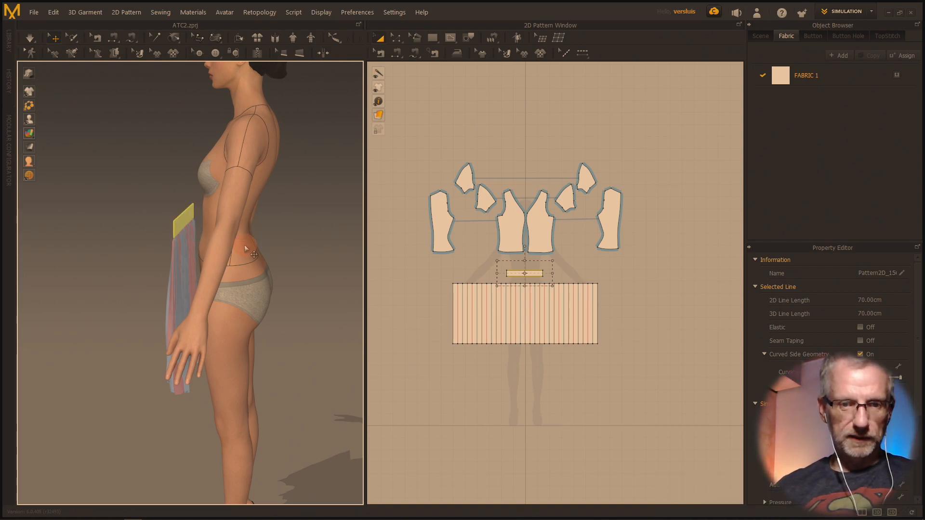
# Step: Copy the pleated panel and waistband and paste the duplicate behind the avatar
pyautogui.click(500, 337)
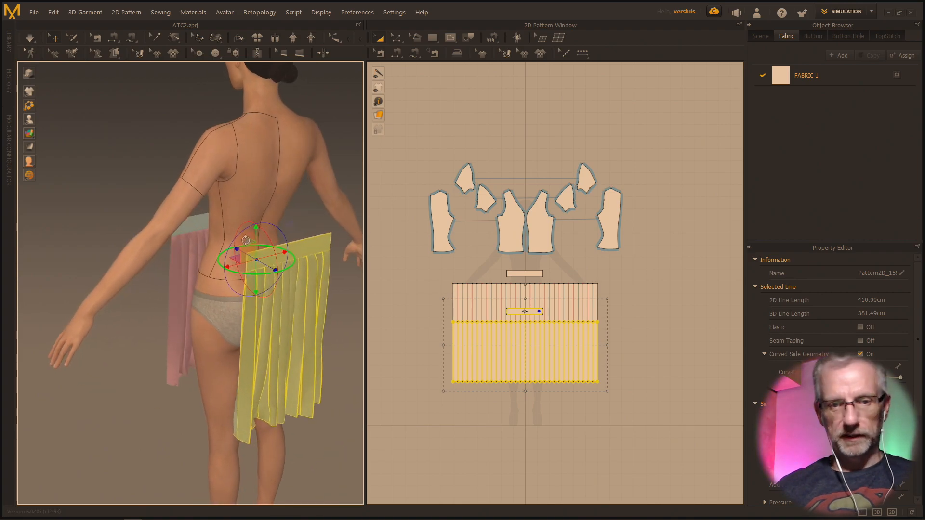
pyautogui.rightClick(262, 254)
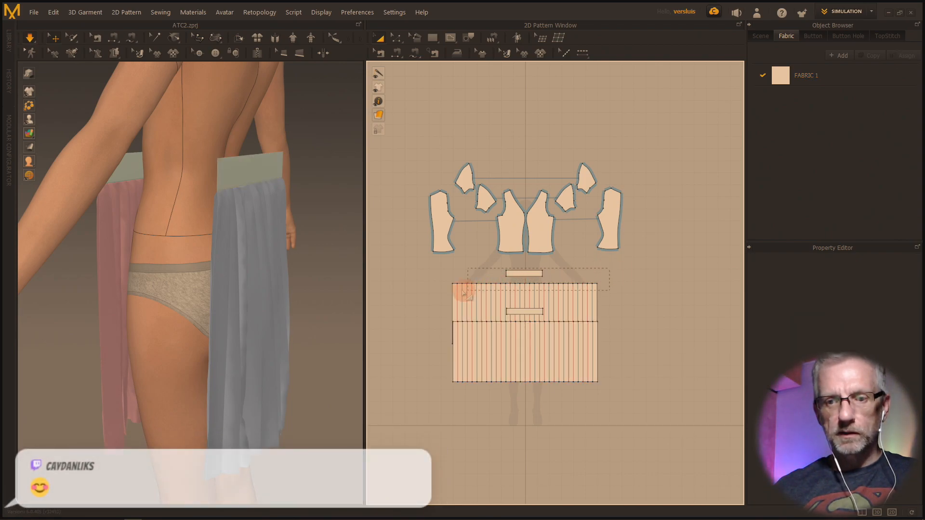
# Step: Move the duplicated back panel and waistband beside the originals in the 2D layout
pyautogui.click(523, 273)
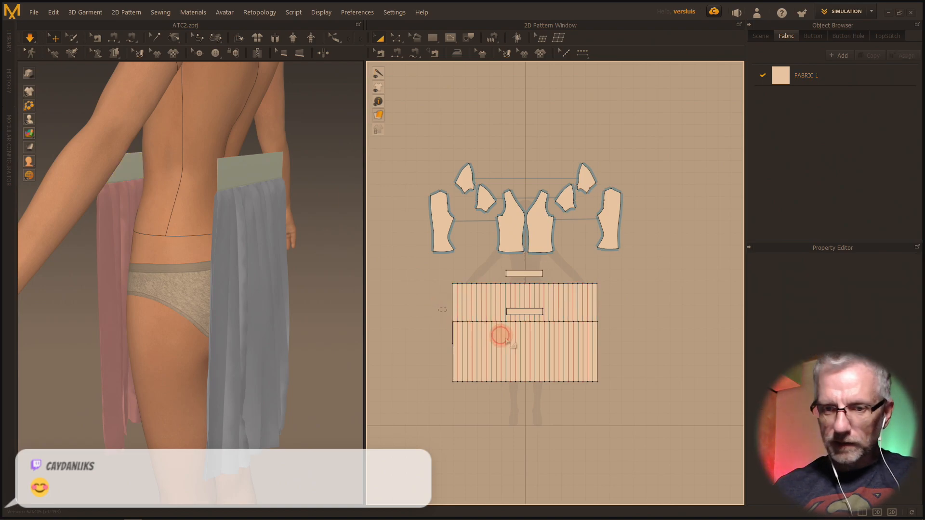
pyautogui.click(525, 333)
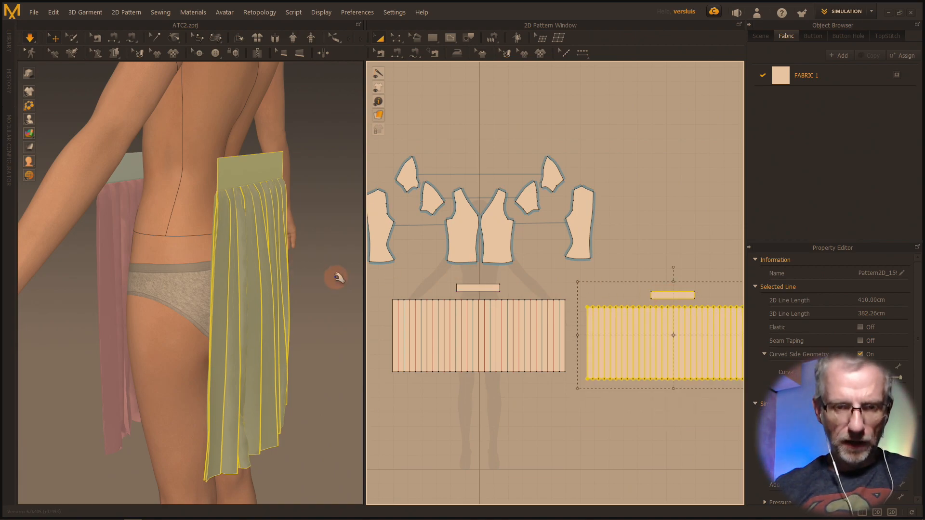
# Step: Sew the front and back waistbands together and to their pleated panels
pyautogui.click(886, 37)
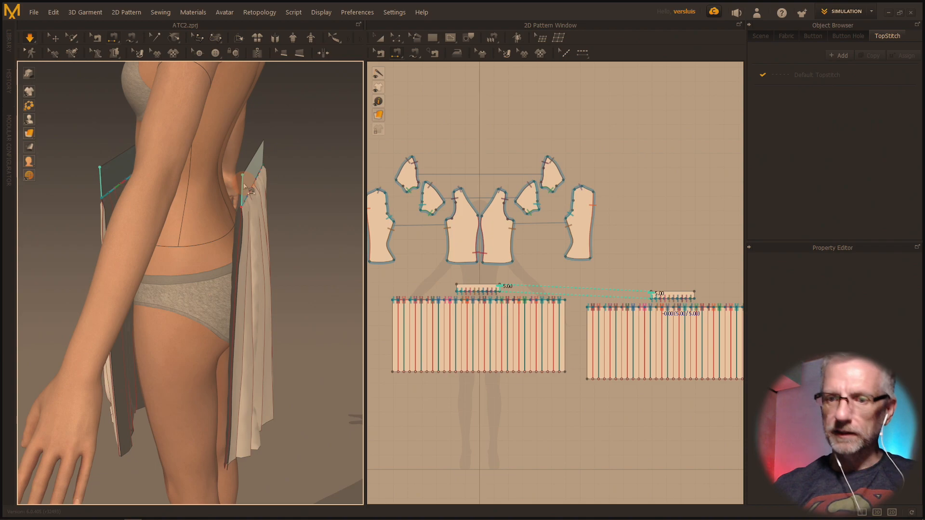
pyautogui.click(245, 189)
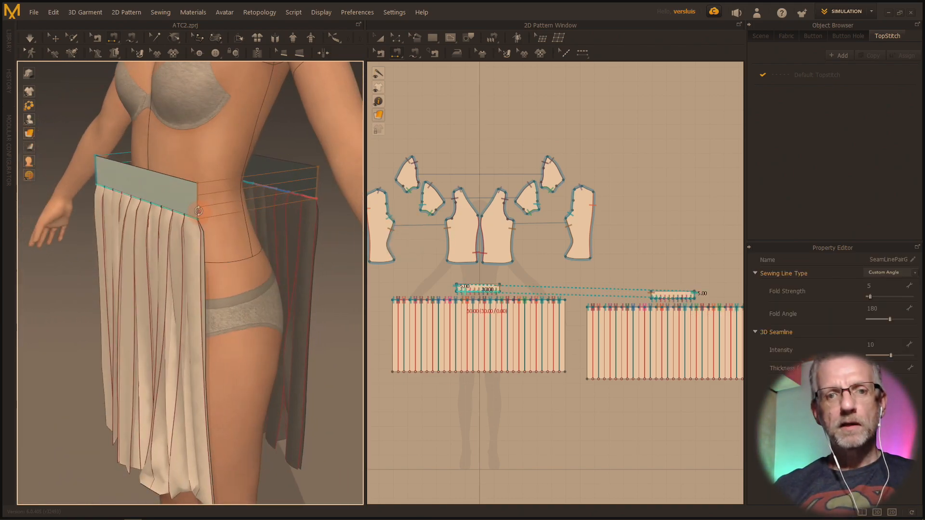
pyautogui.click(785, 35)
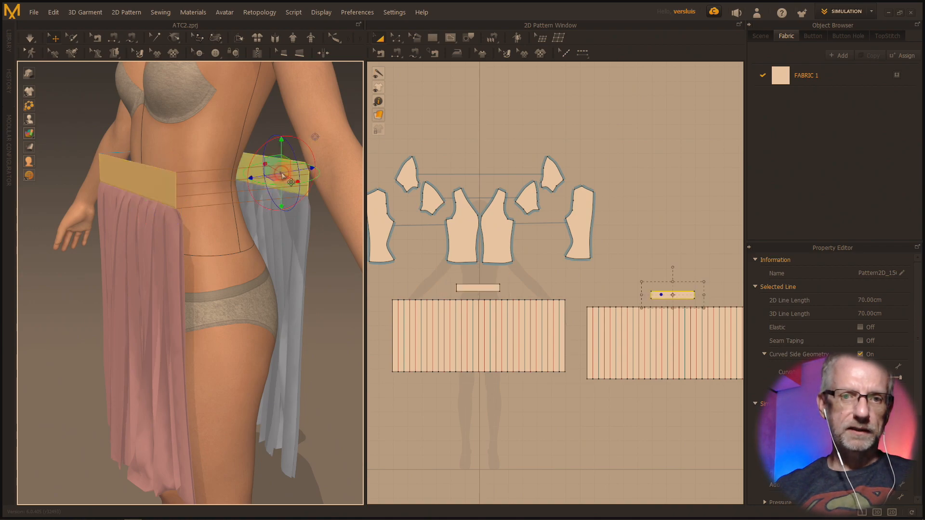
# Step: Reposition the back waistband in 3D, simulate, and select the back pleated panel
pyautogui.rightClick(278, 165)
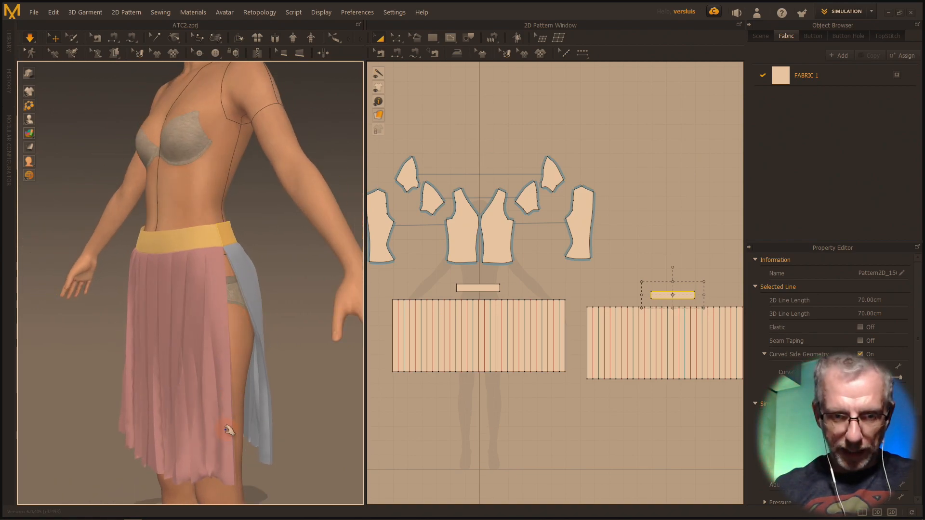
pyautogui.click(478, 336)
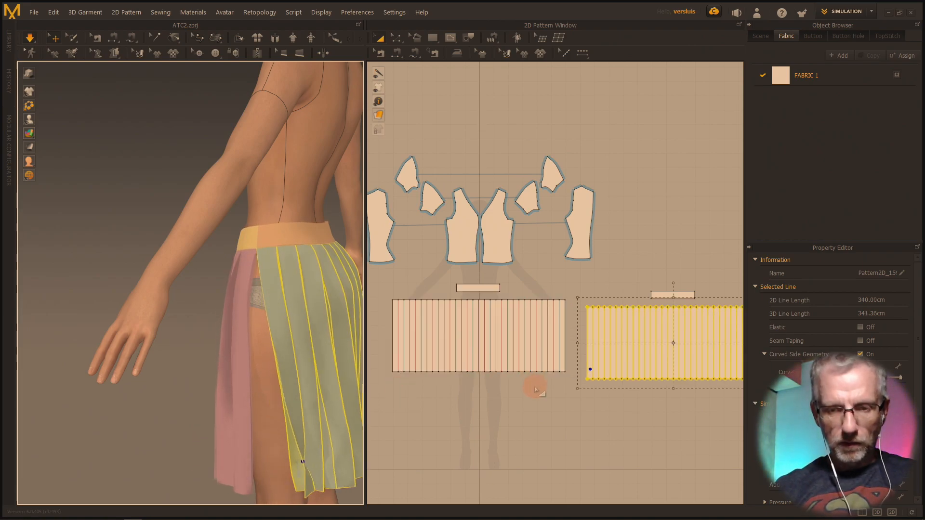
# Step: Sew both side seams between front and back panels, then select the front panel
pyautogui.click(886, 36)
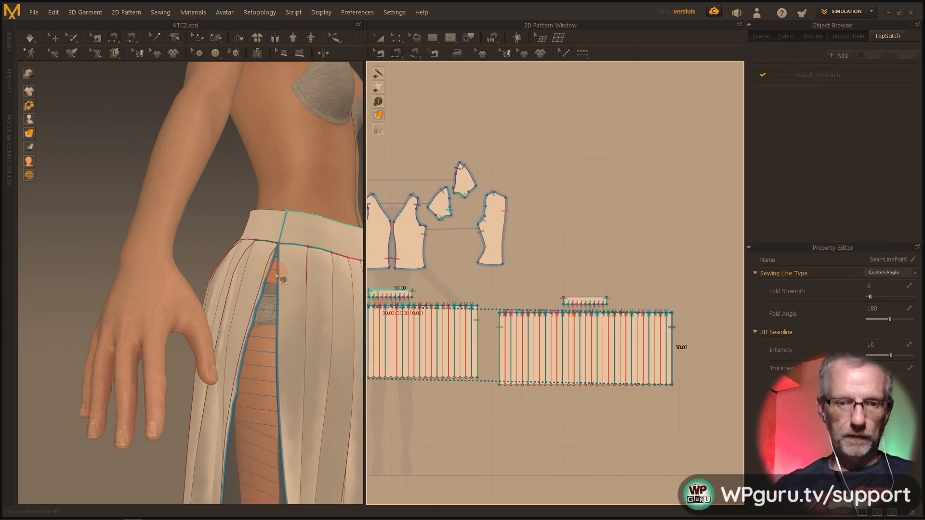
pyautogui.click(786, 35)
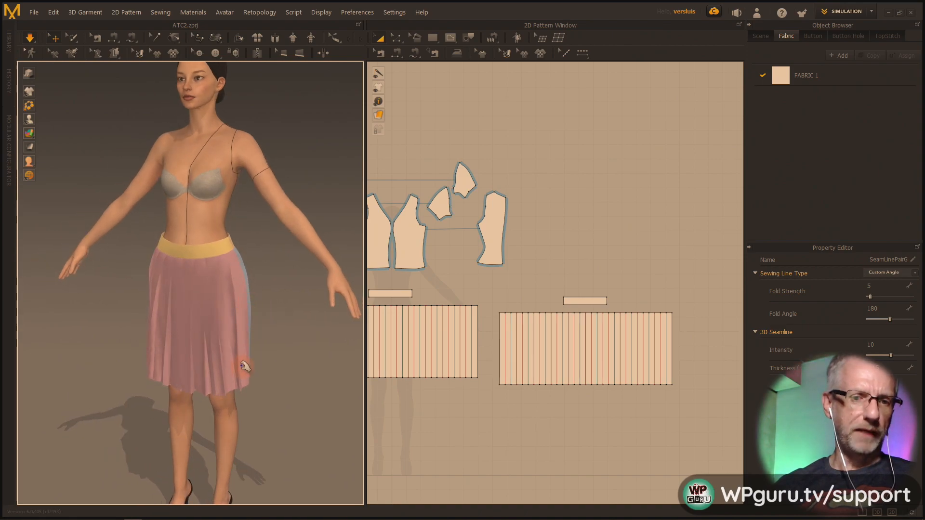
pyautogui.click(422, 342)
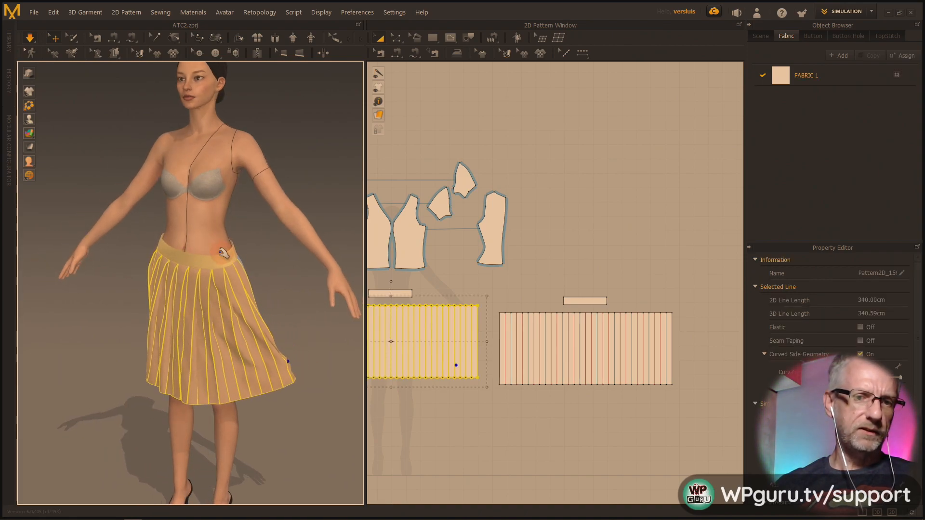